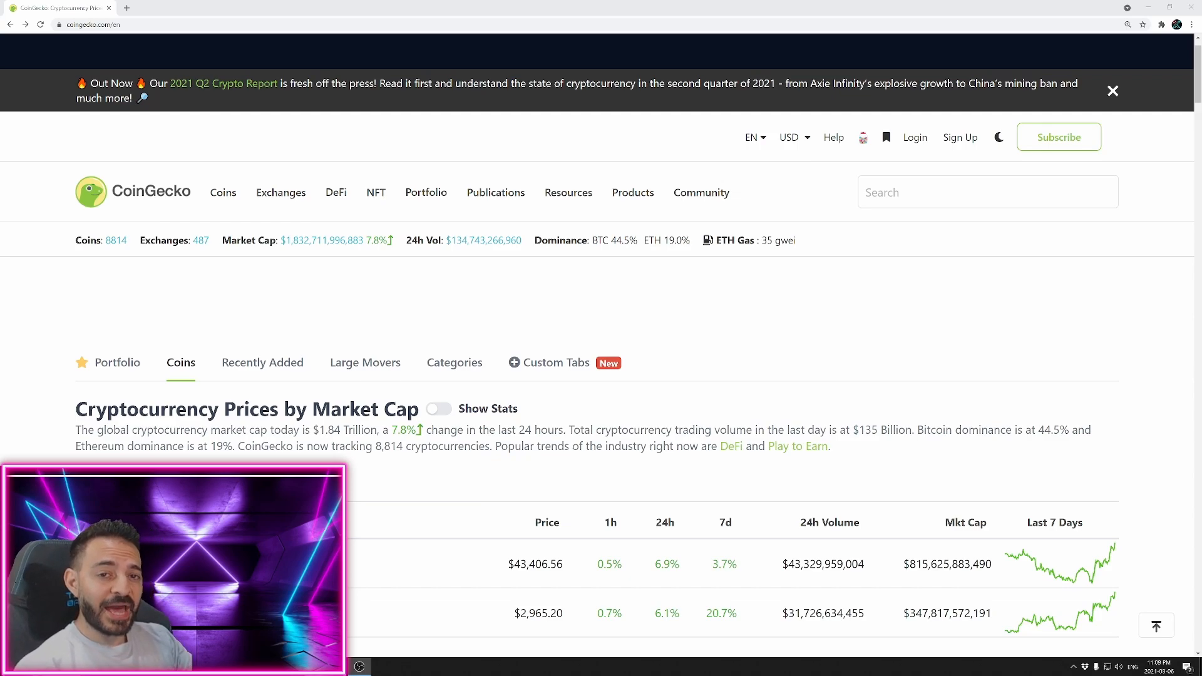
mouse_move(69, 264)
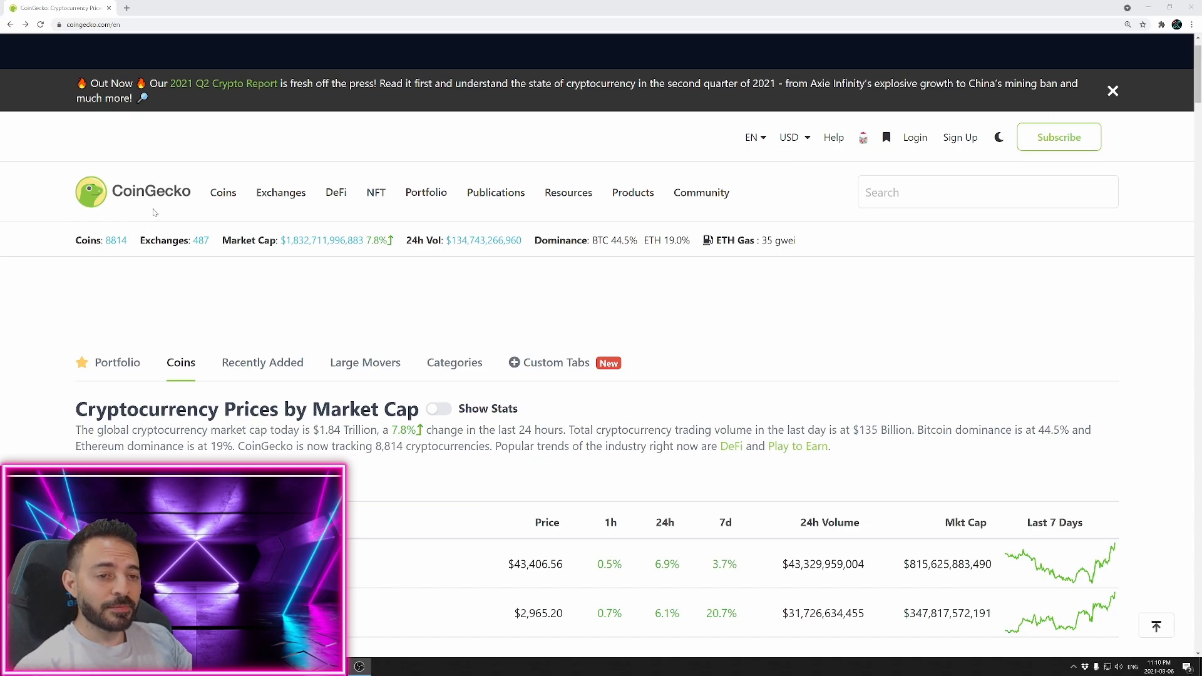
Select the Smart Chain network in the MetaMask wallet
left_click(223, 193)
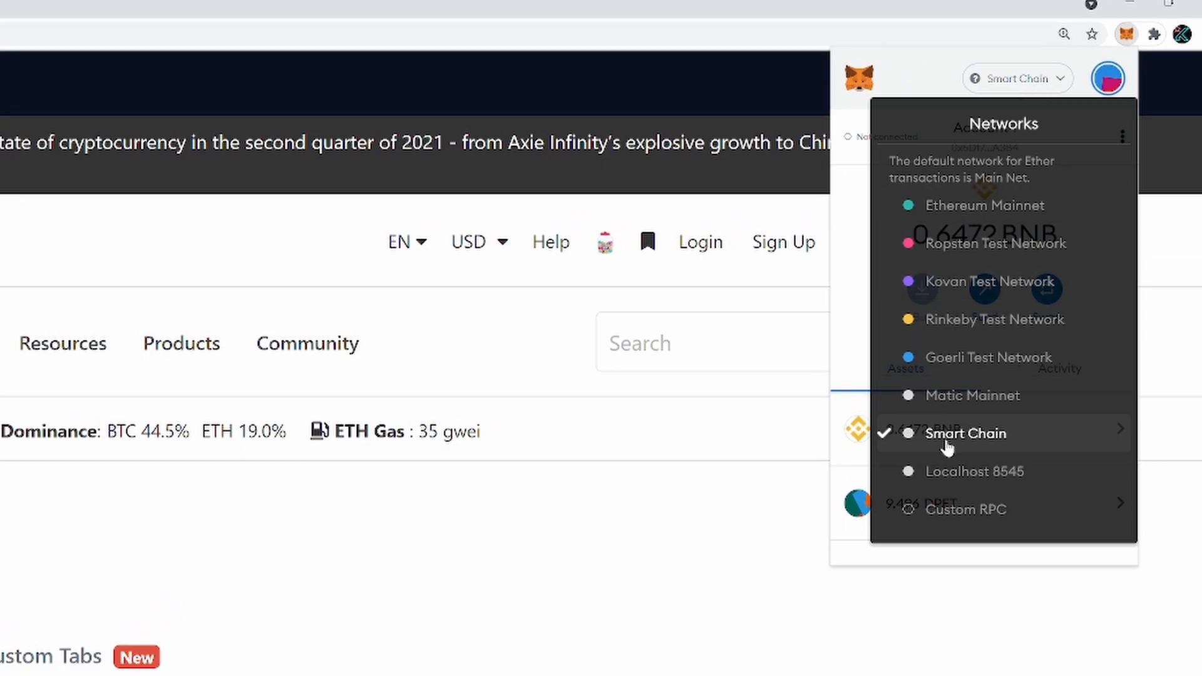
left_click(967, 433)
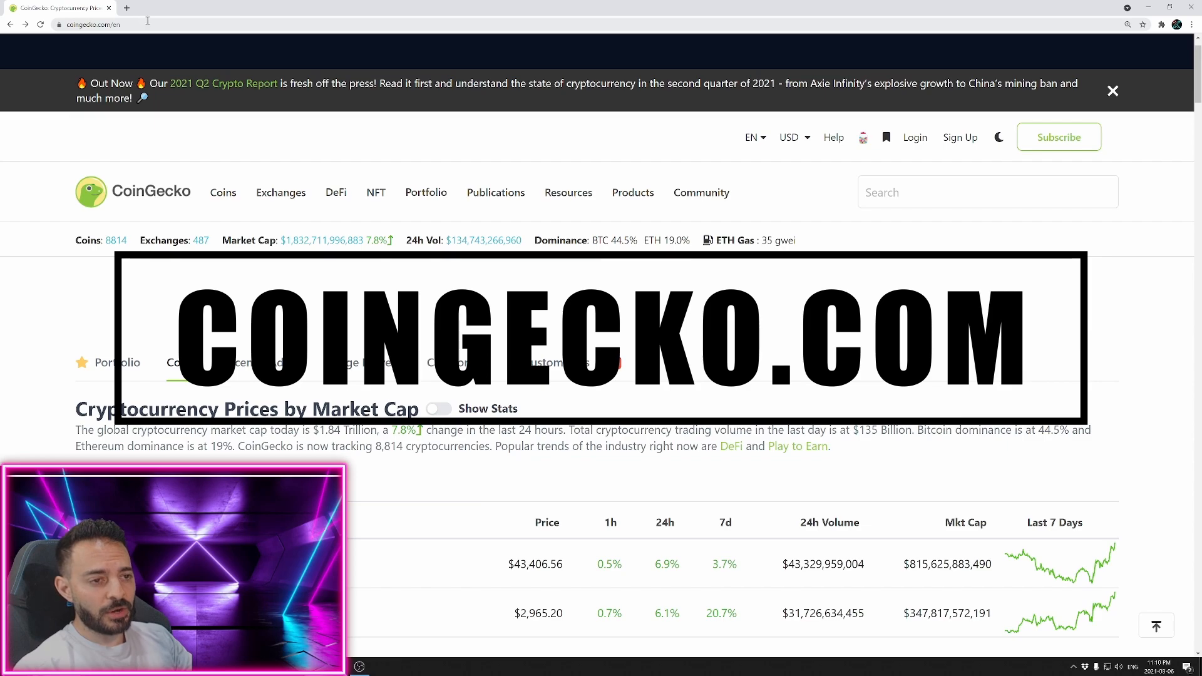
Search CoinGecko for 'pv' and go to the Plant vs Undead Token (PVU) page
left_click(986, 191)
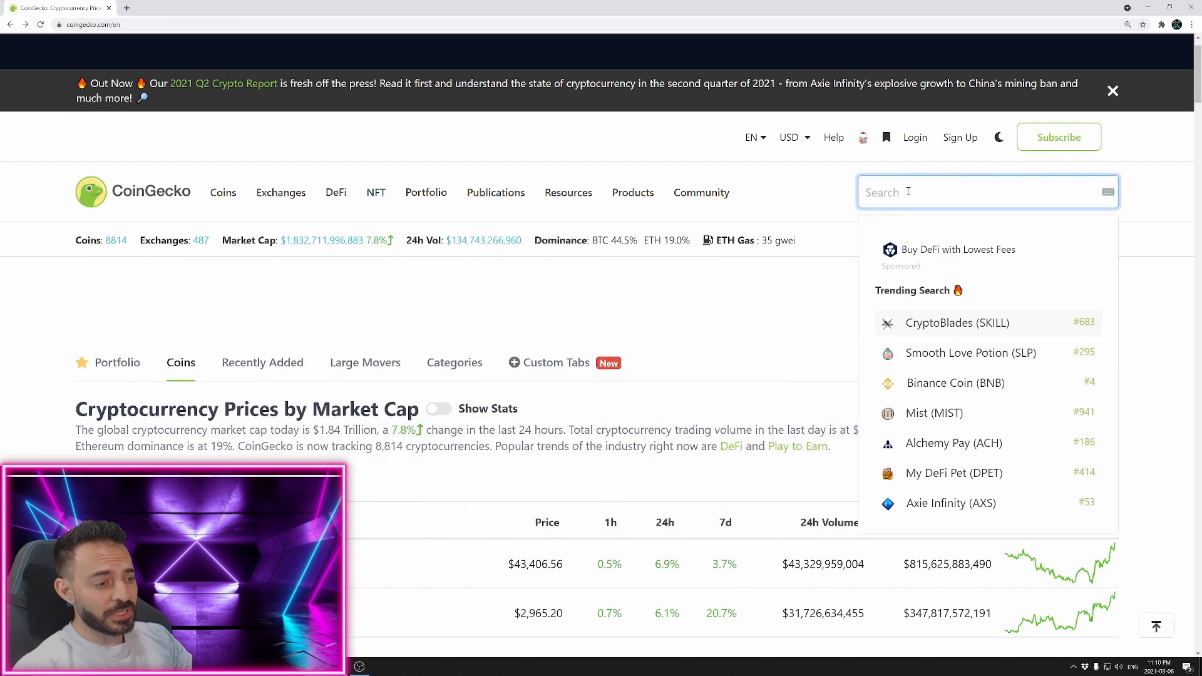
type("pvu")
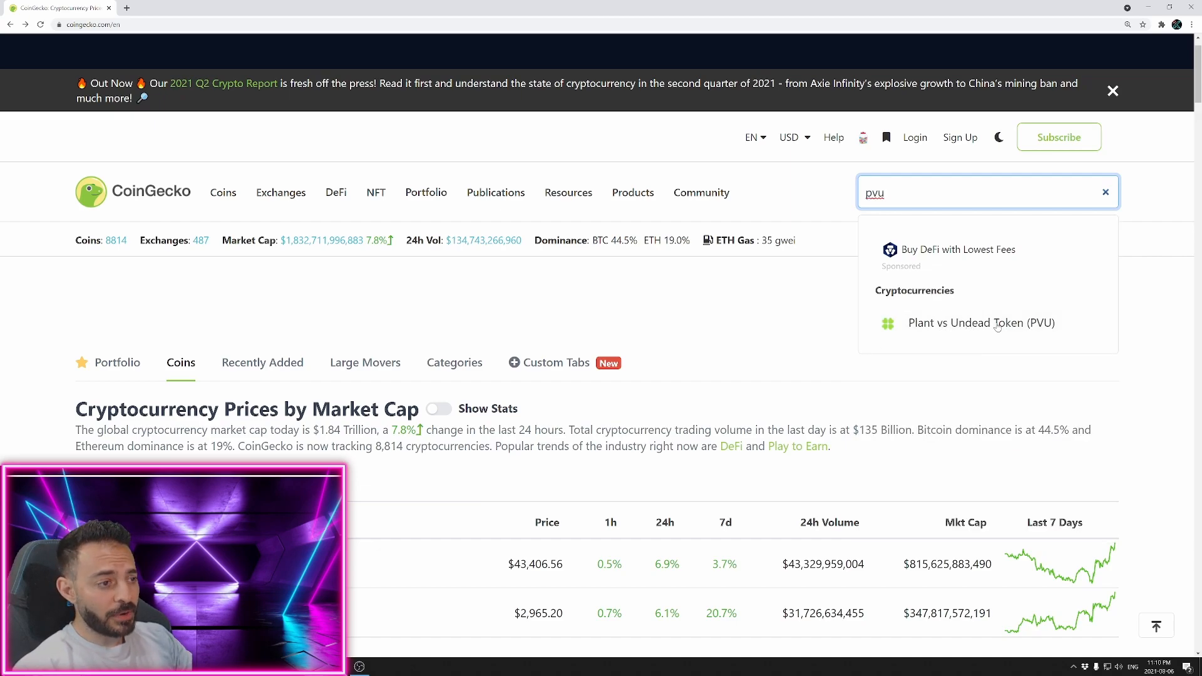
left_click(980, 323)
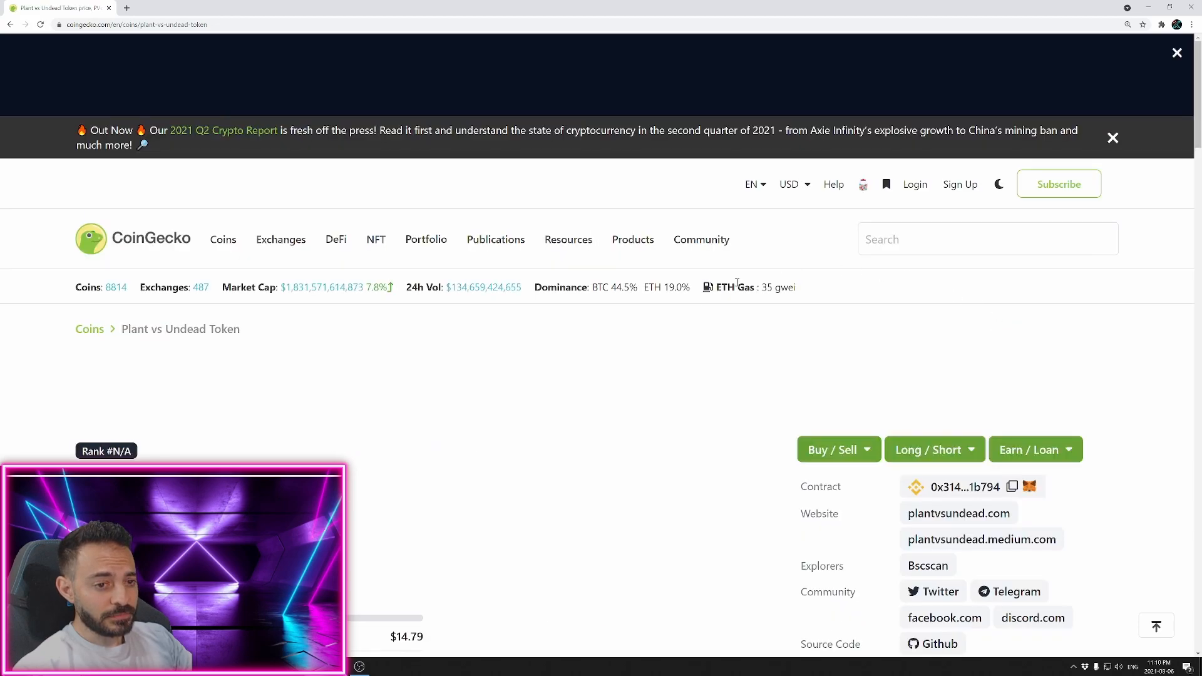
Add the PVU contract to MetaMask from the Contract section's fox icon
scroll("down", 3)
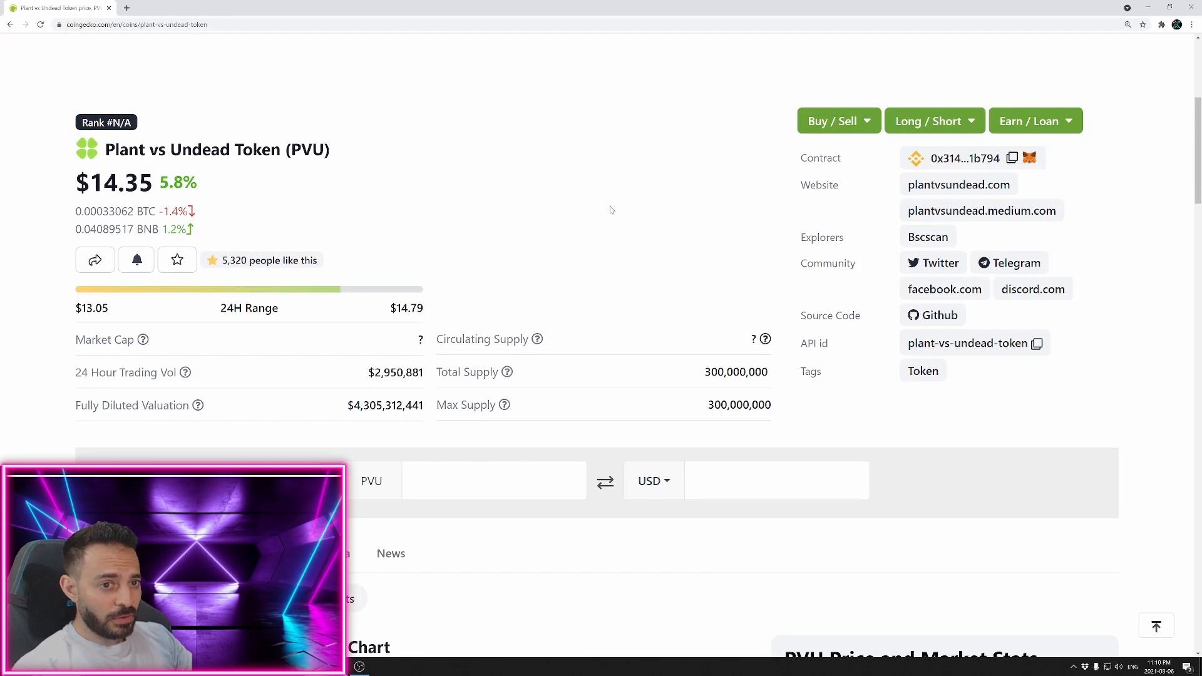
mouse_move(590, 185)
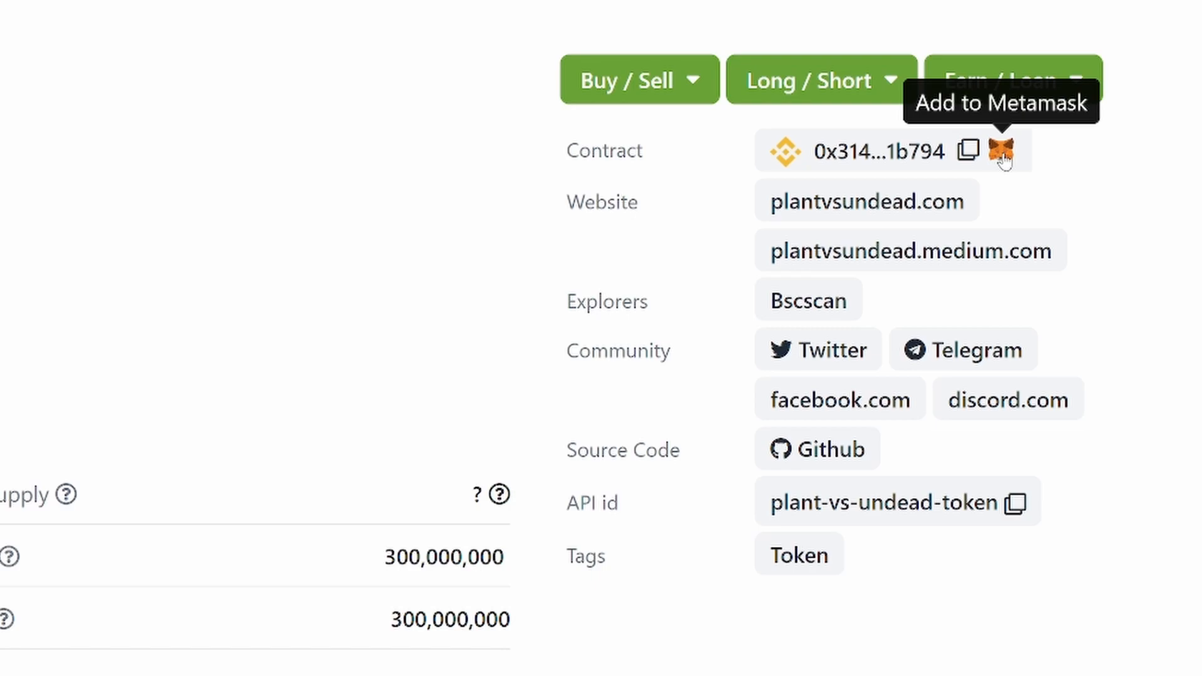
left_click(1002, 158)
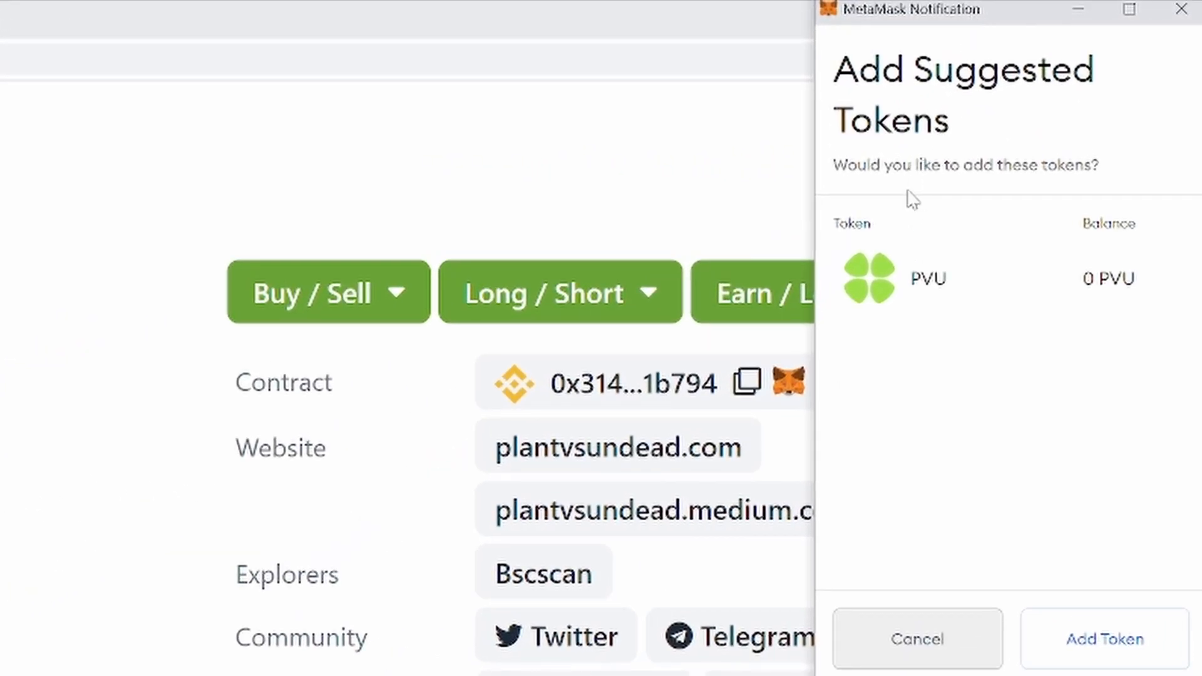
mouse_move(968, 554)
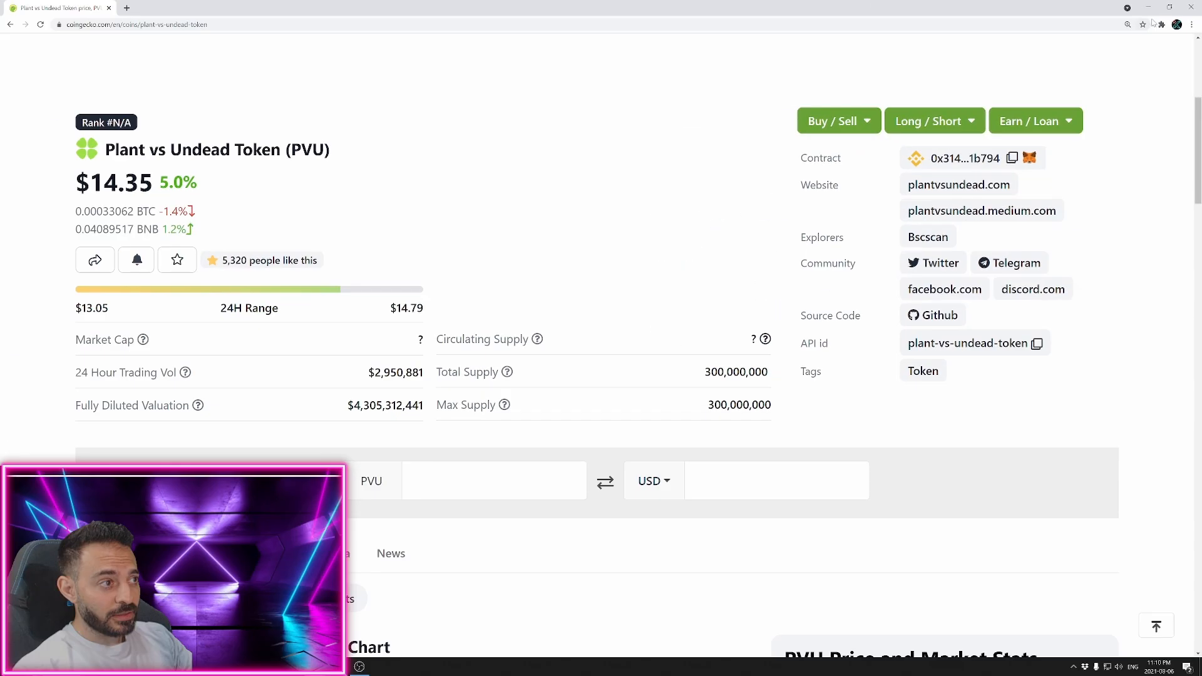
Reopen MetaMask from the Extensions menu to see 0 PVU in the assets list
left_click(1159, 24)
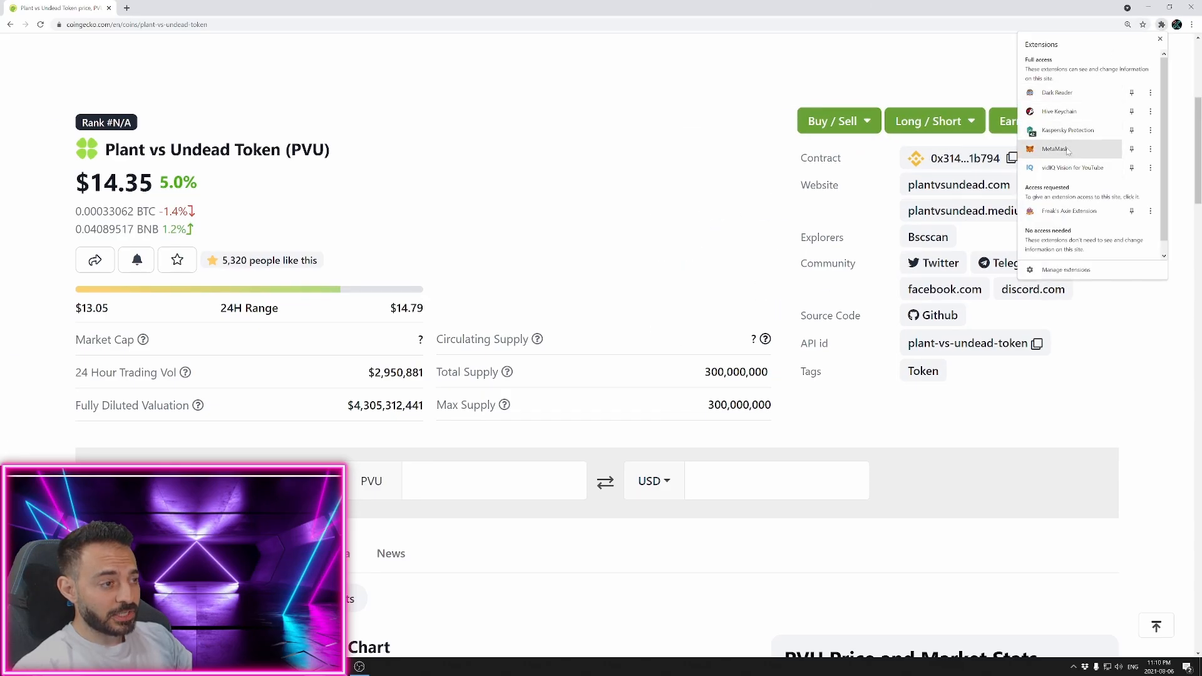
left_click(1066, 149)
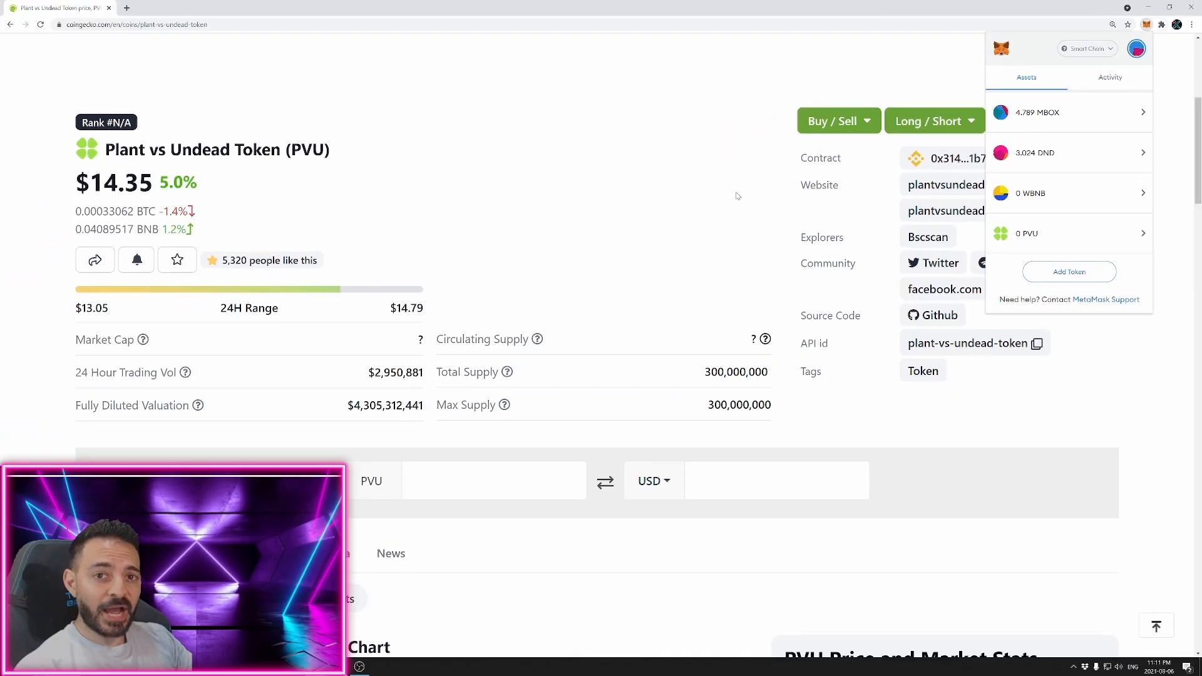
mouse_move(608, 190)
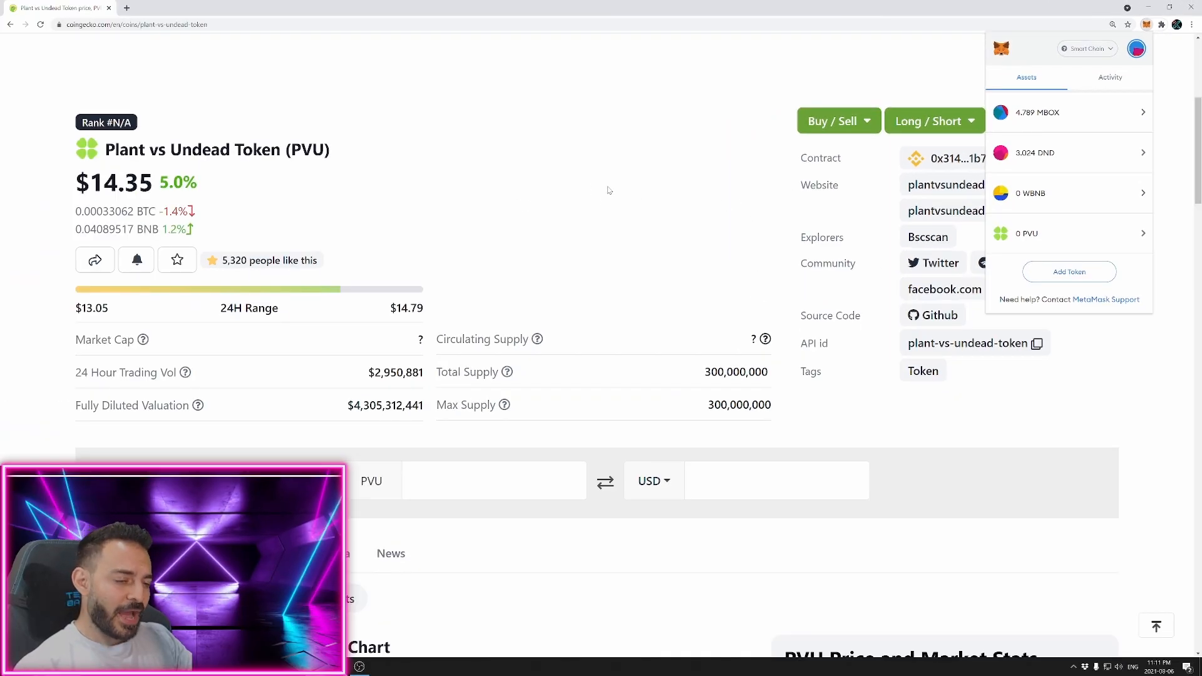